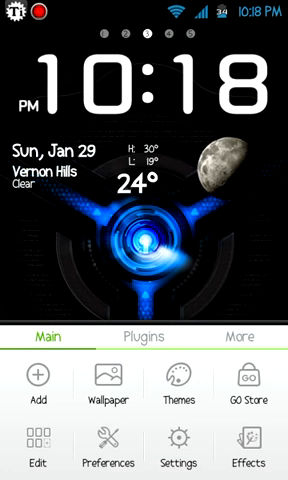
Step: Choose LauncherPro as the home app from the GO Launcher EX home screen
{"action": "left_click", "coordinate": [180, 447]}
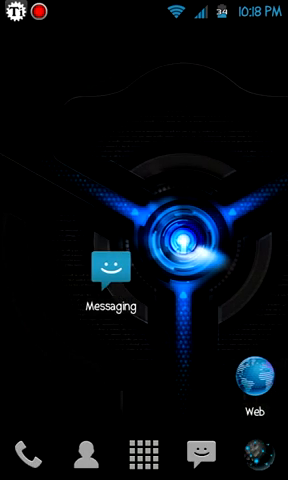
Step: Scroll through LauncherPro's installed apps, then pick TwLauncher as the home app
{"action": "scroll", "scroll_direction": "left", "scroll_amount": 3}
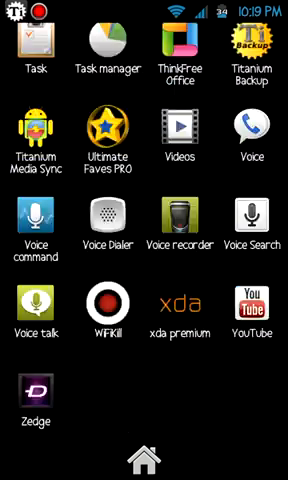
{"action": "left_click", "coordinate": [143, 458]}
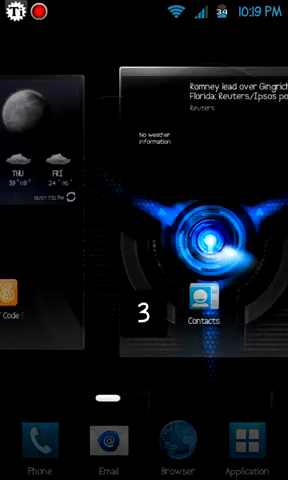
Step: Scroll the TouchWiz home screen and select GO Launcher EX as the home app
{"action": "scroll", "scroll_direction": "left", "scroll_amount": 3}
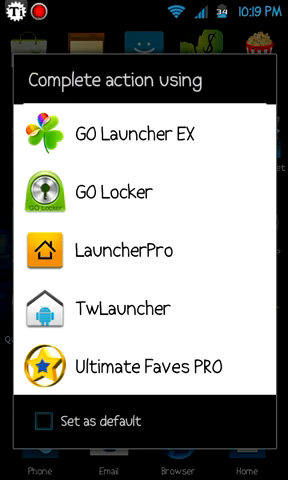
{"action": "left_click", "coordinate": [47, 433]}
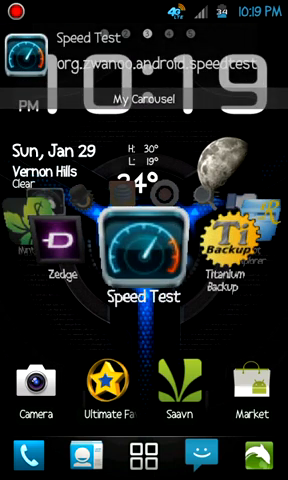
Step: Launch Speed Test from the My Carousel app carousel
{"action": "left_click", "coordinate": [143, 247]}
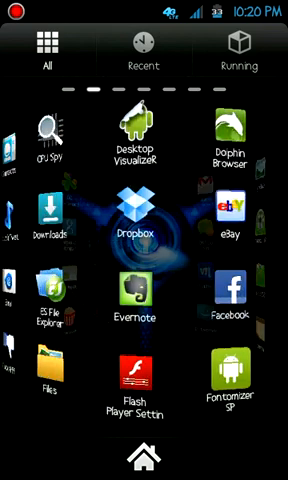
Step: Check CPU frequency times and kernel version in CPU Spy, then launch AnTuTu Benchmark
{"action": "left_click", "coordinate": [43, 140]}
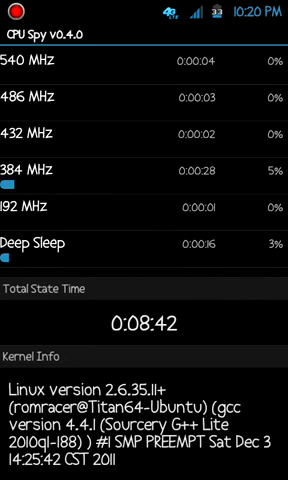
{"action": "key", "text": "home"}
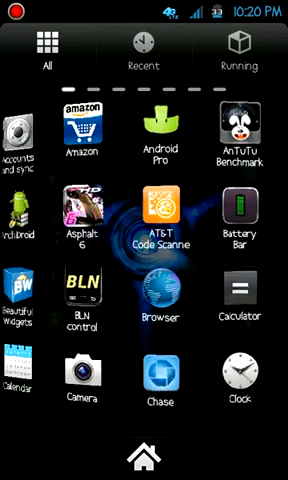
{"action": "left_click", "coordinate": [238, 130]}
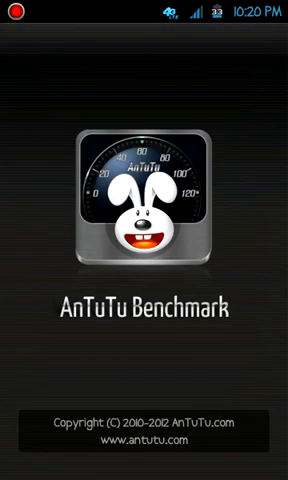